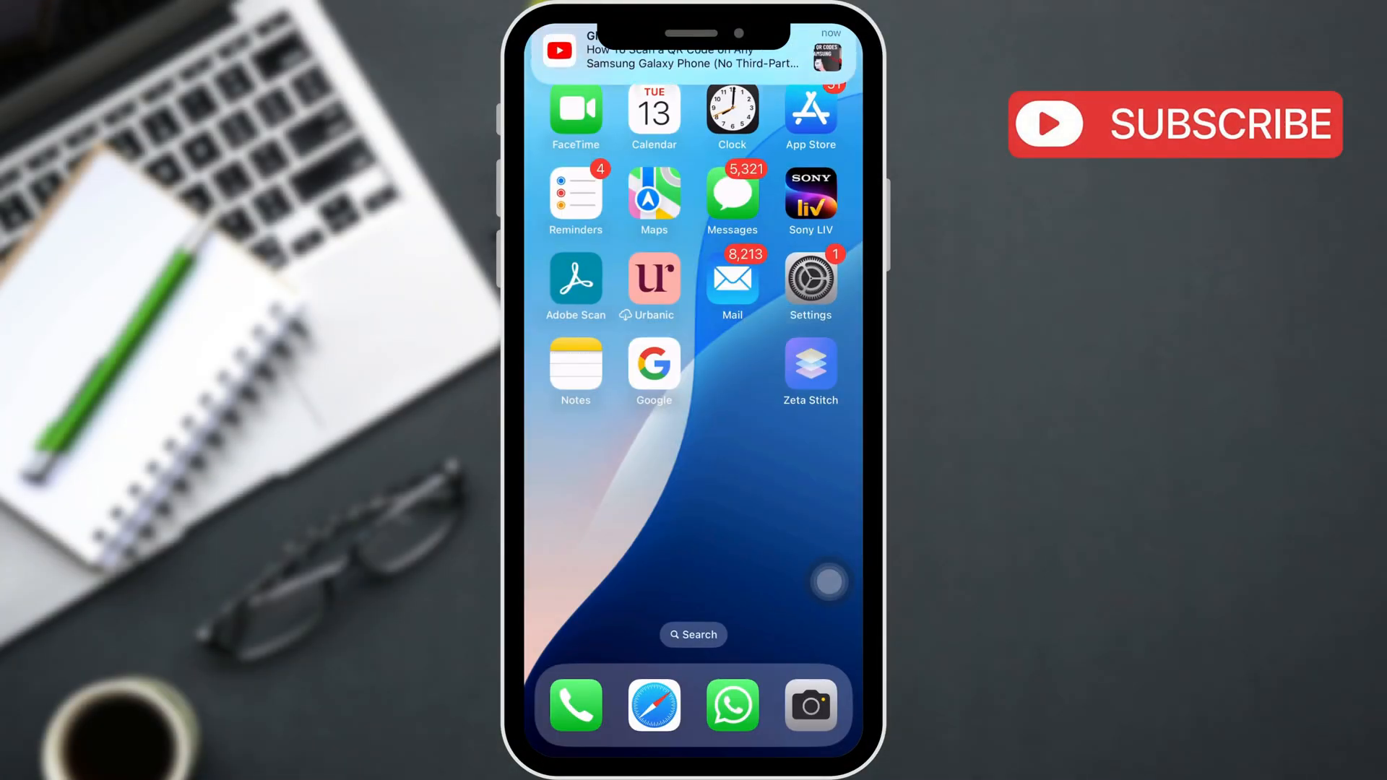
# - Launch the Settings app from the Home Screen
pyautogui.click(809, 279)
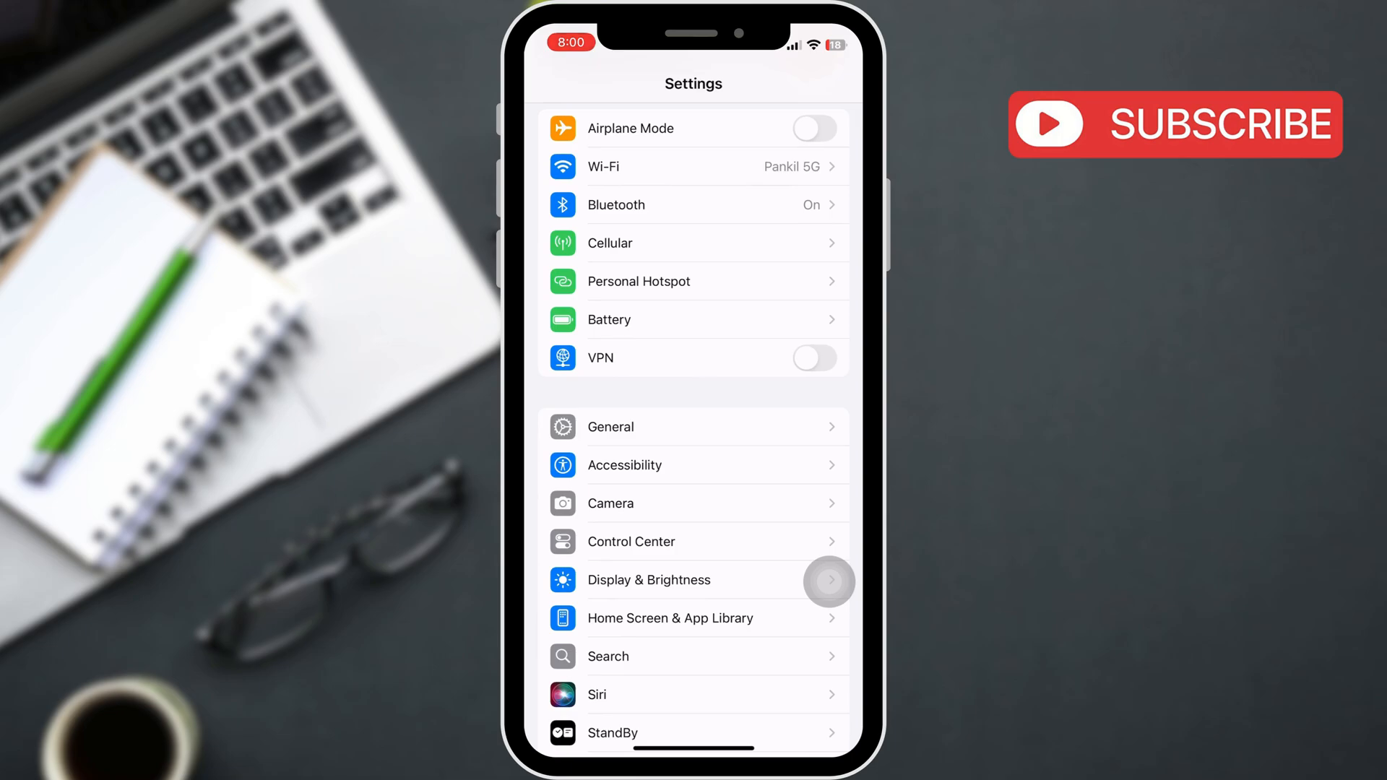
# - Go to General, iPhone Storage and reach the downloaded iOS 18 Beta 3 entry (810.4 MB)
pyautogui.click(611, 426)
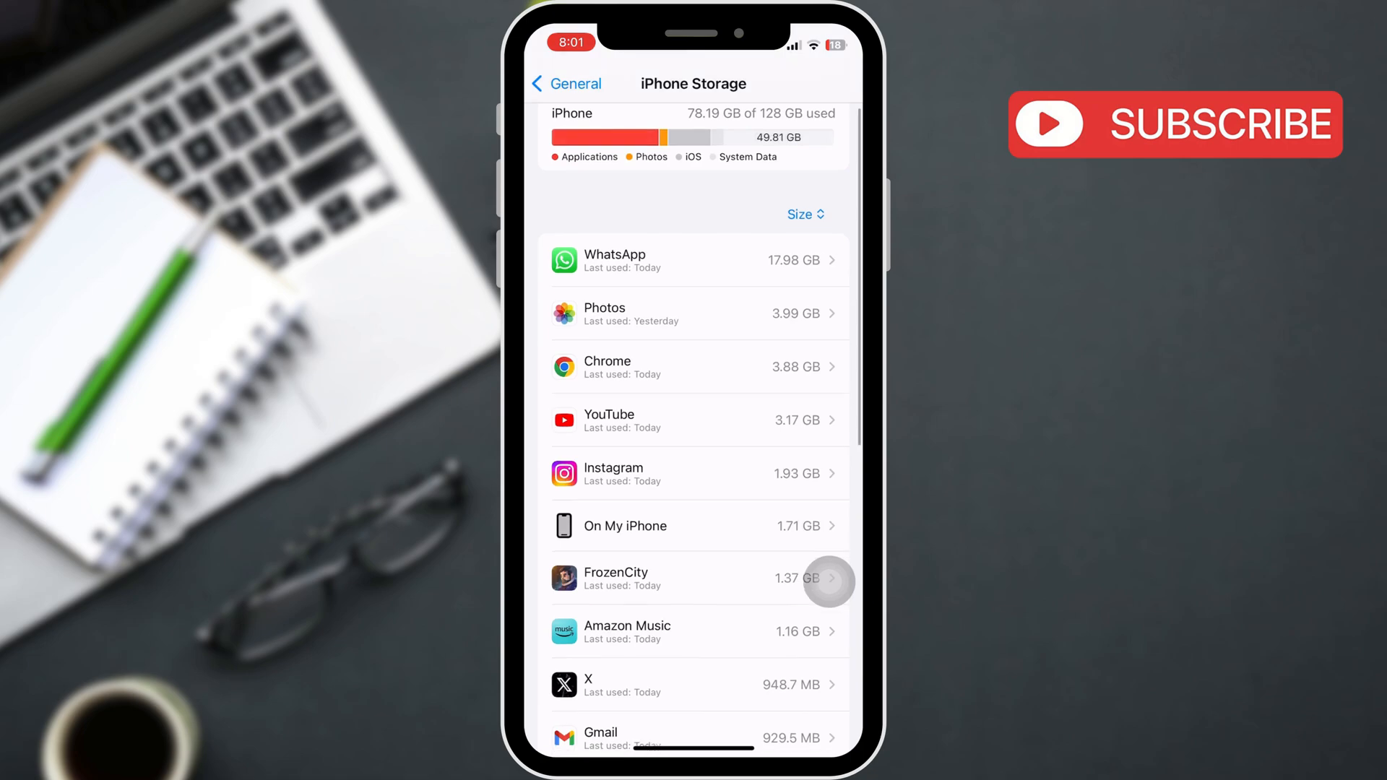
pyautogui.scroll(-3)
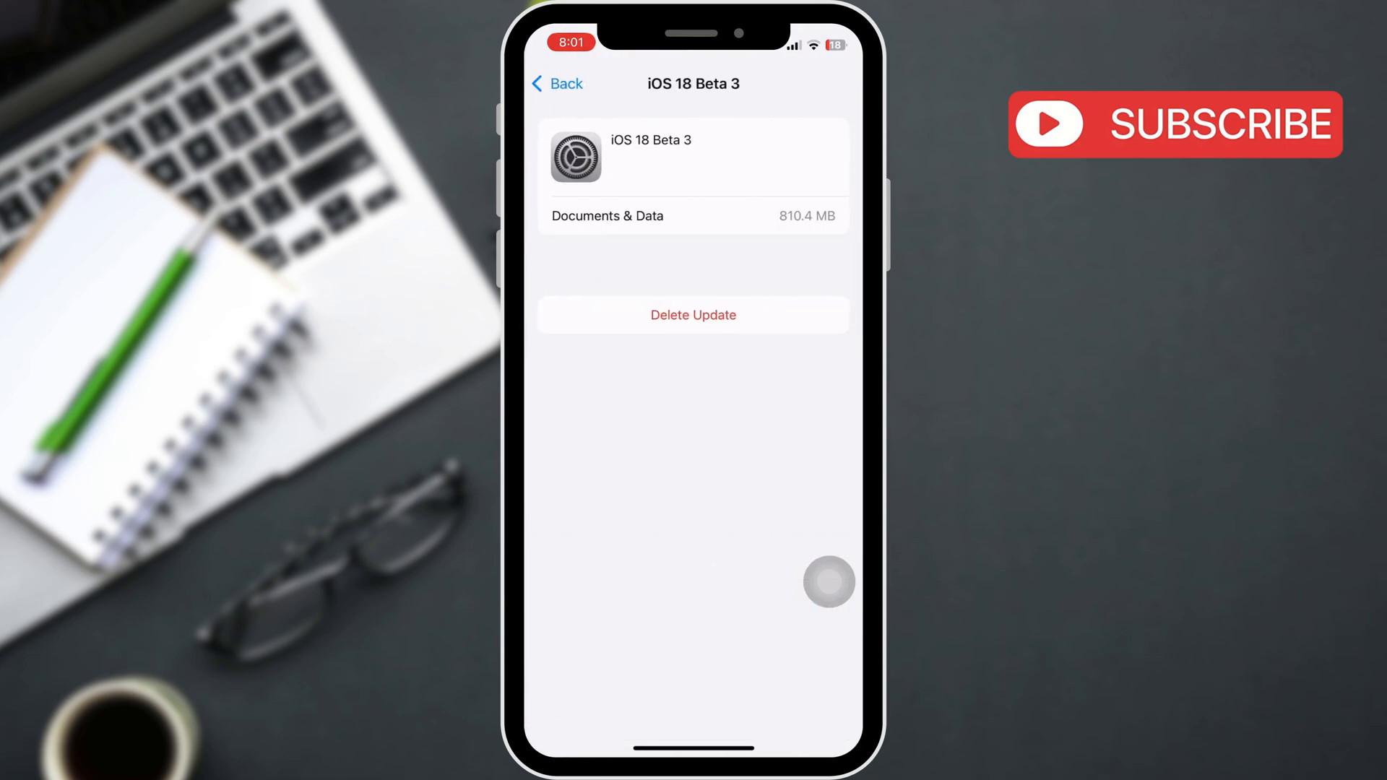
# - Delete the iOS 18 Beta 3 update, confirm it, and return to General
pyautogui.click(693, 315)
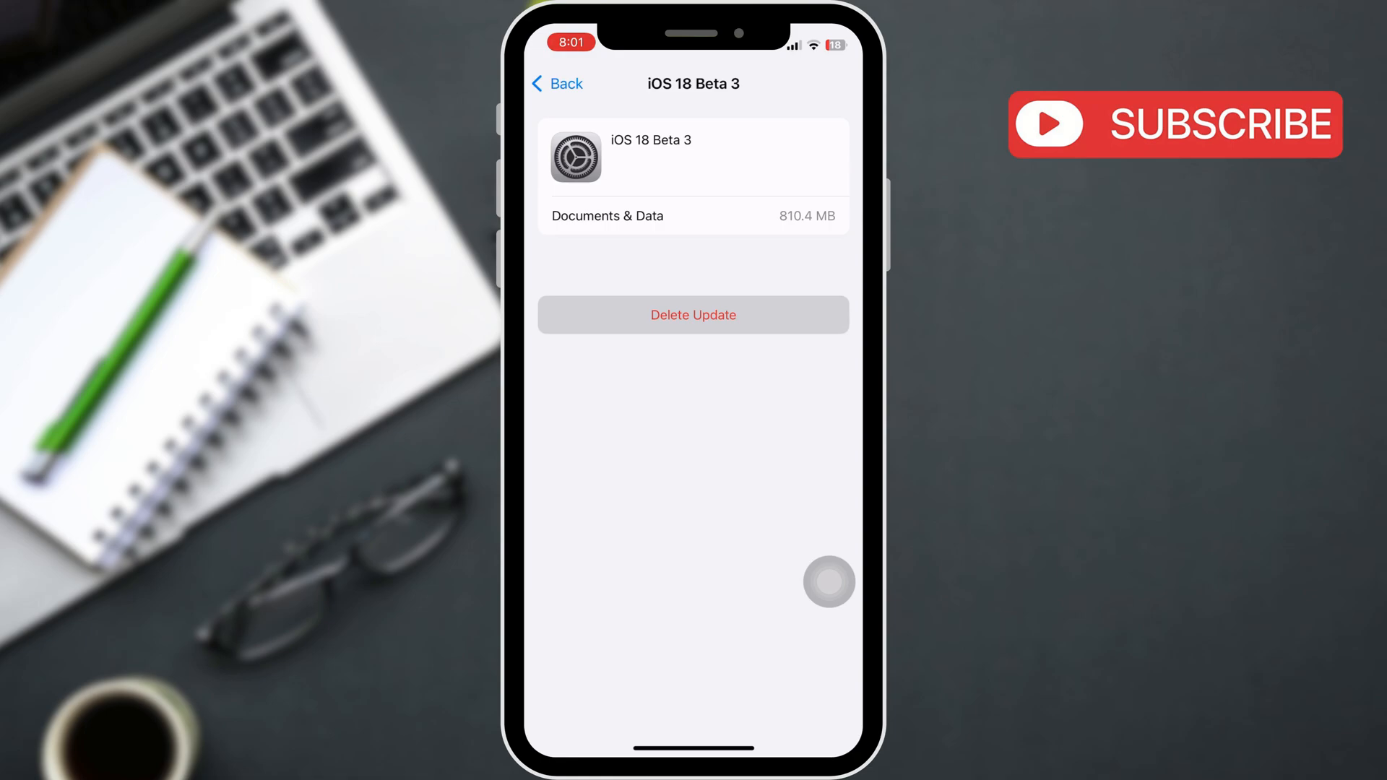
pyautogui.click(693, 315)
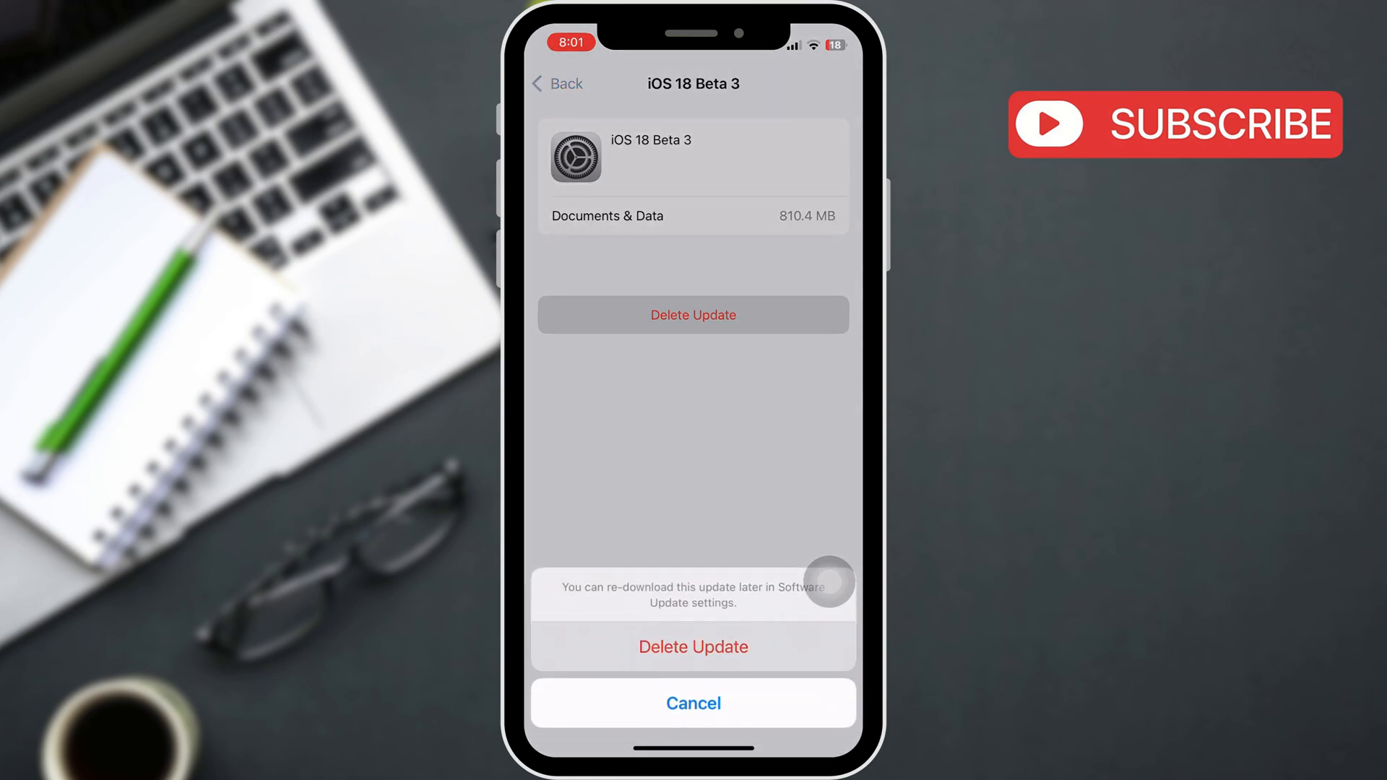
pyautogui.click(692, 703)
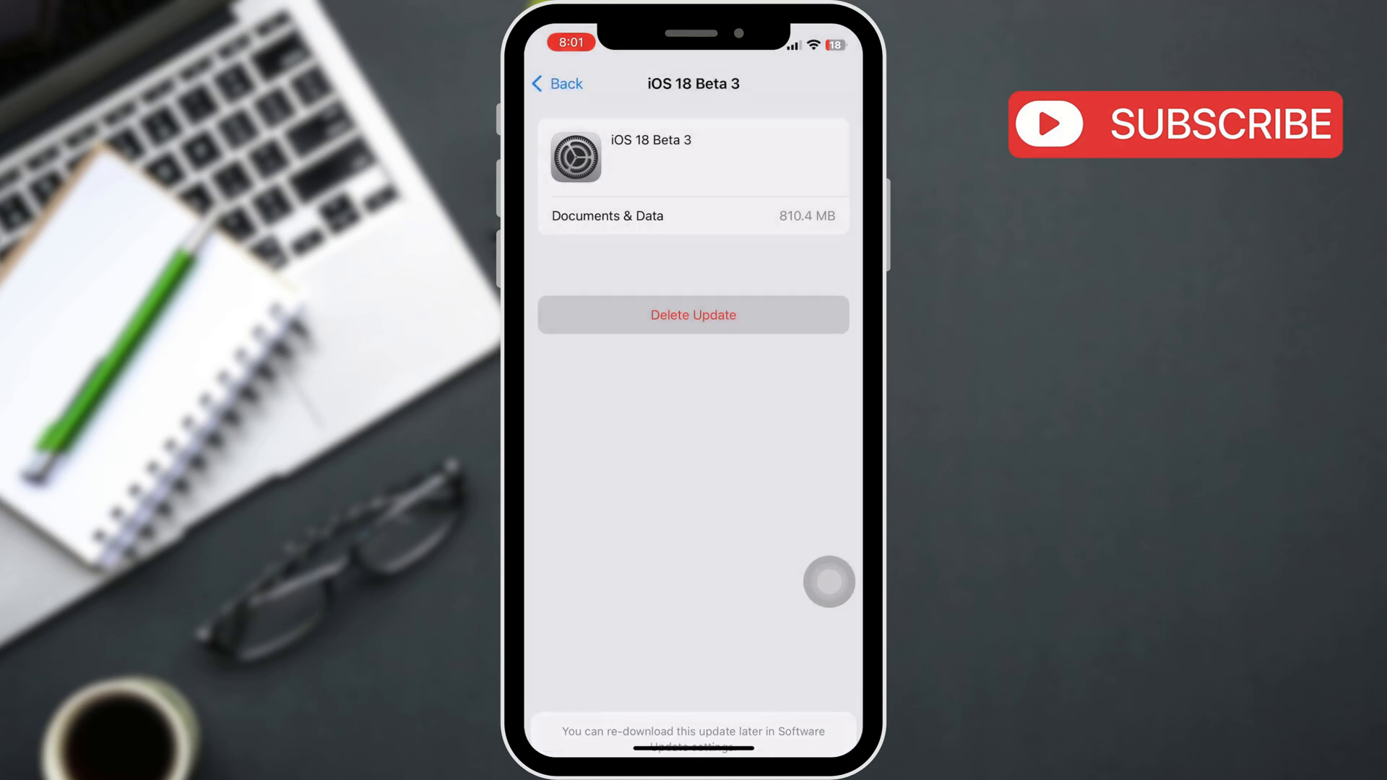
pyautogui.click(557, 83)
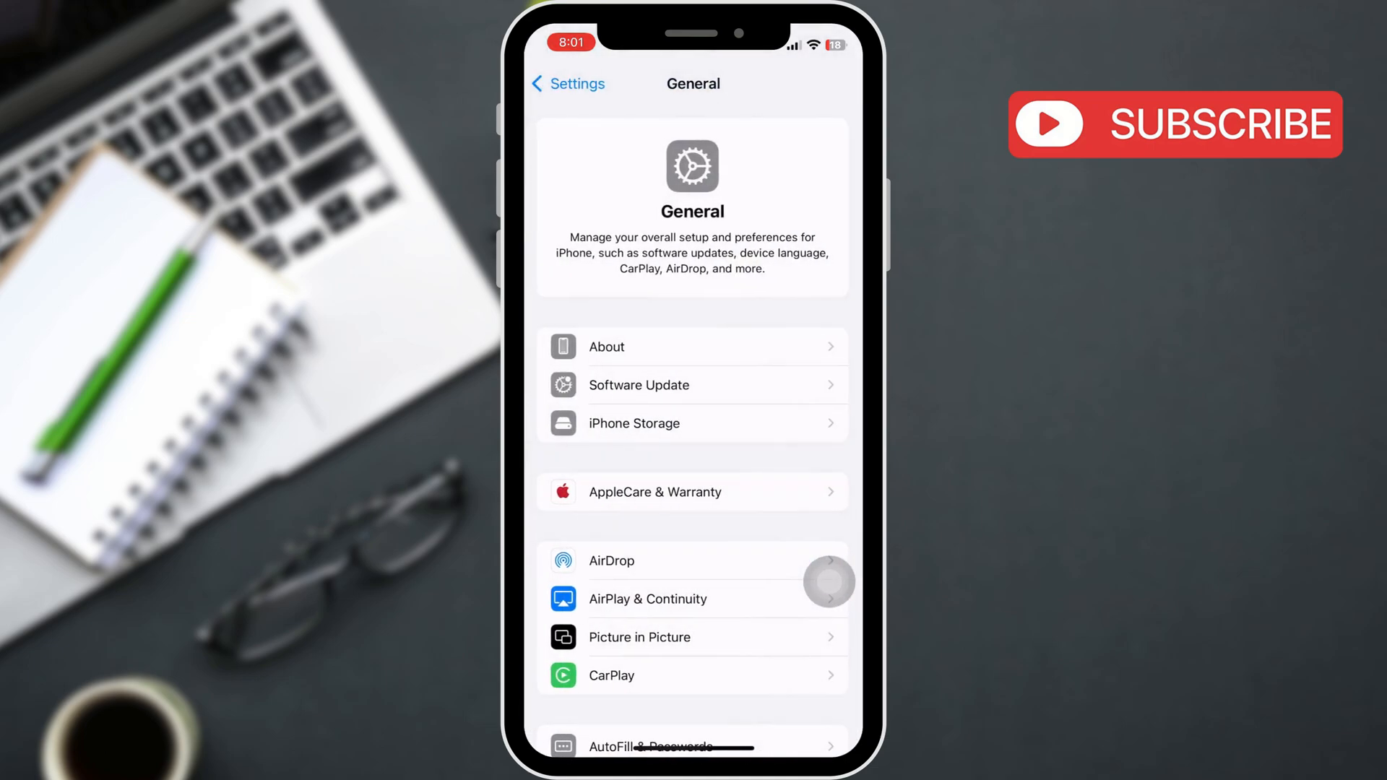